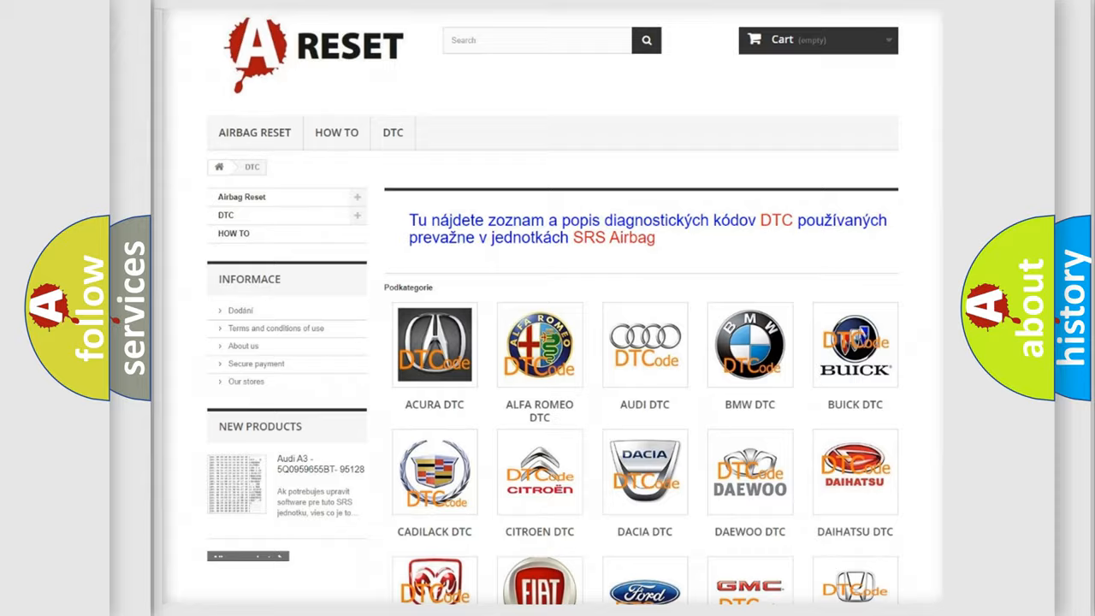
- Open the TOYOTA DTC subcategory and scroll through its list of airbag diagnostic codes
{"action": "scroll", "scroll_direction": "down", "scroll_amount": 3}
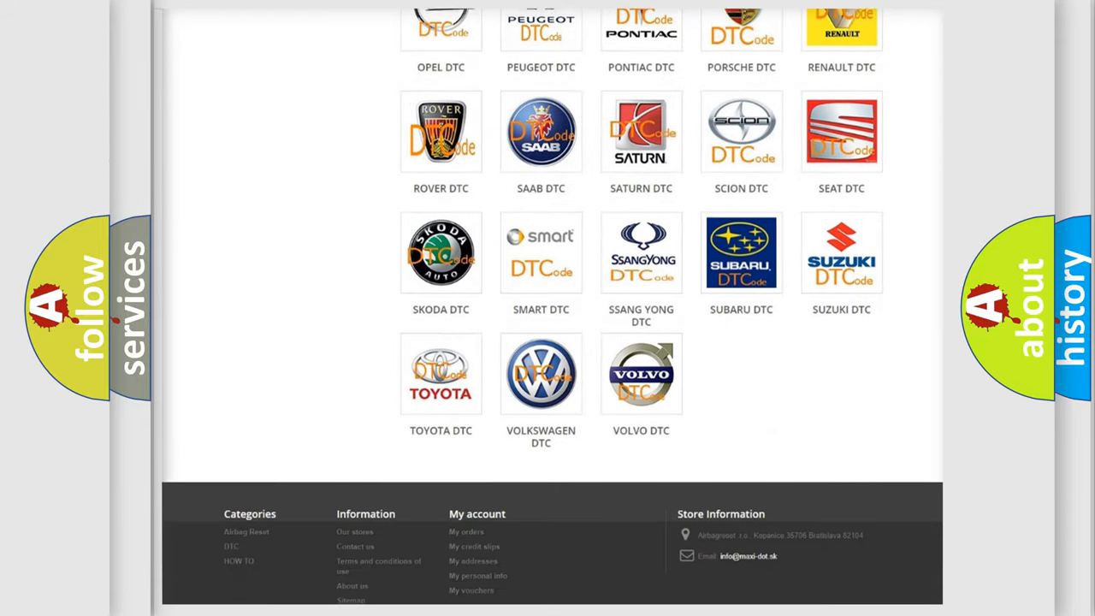
{"action": "scroll", "scroll_direction": "up", "scroll_amount": 3}
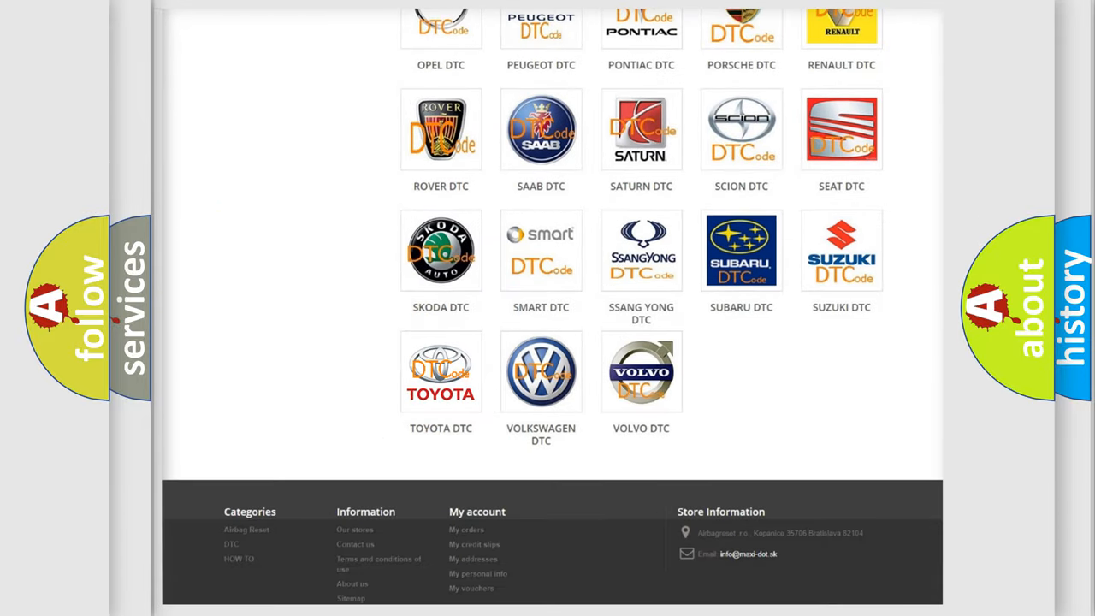
{"action": "left_click", "coordinate": [442, 372]}
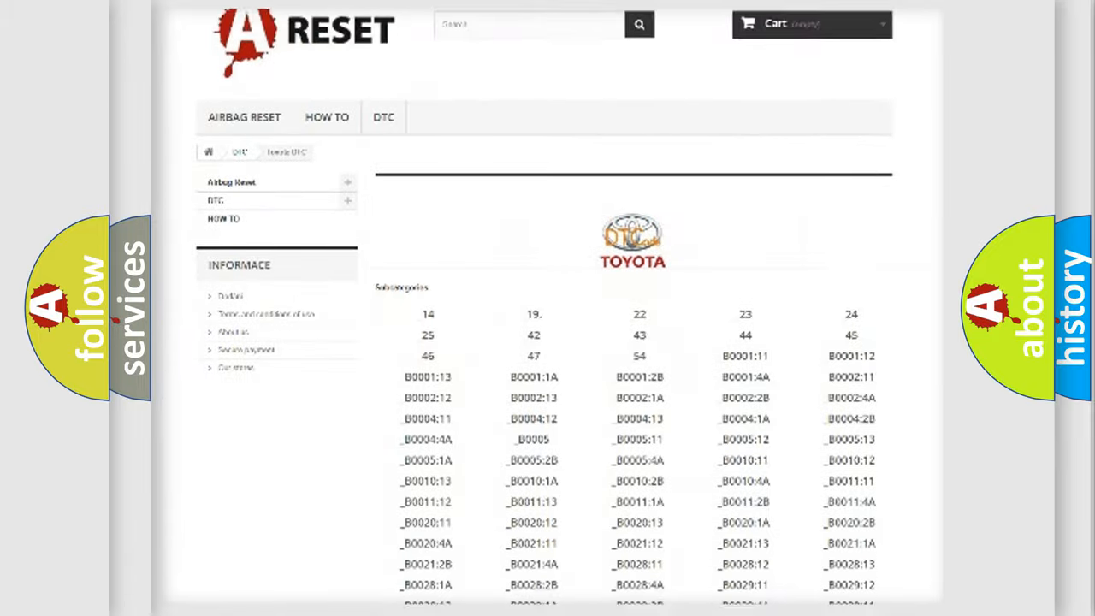
{"action": "scroll", "scroll_direction": "down", "scroll_amount": 3}
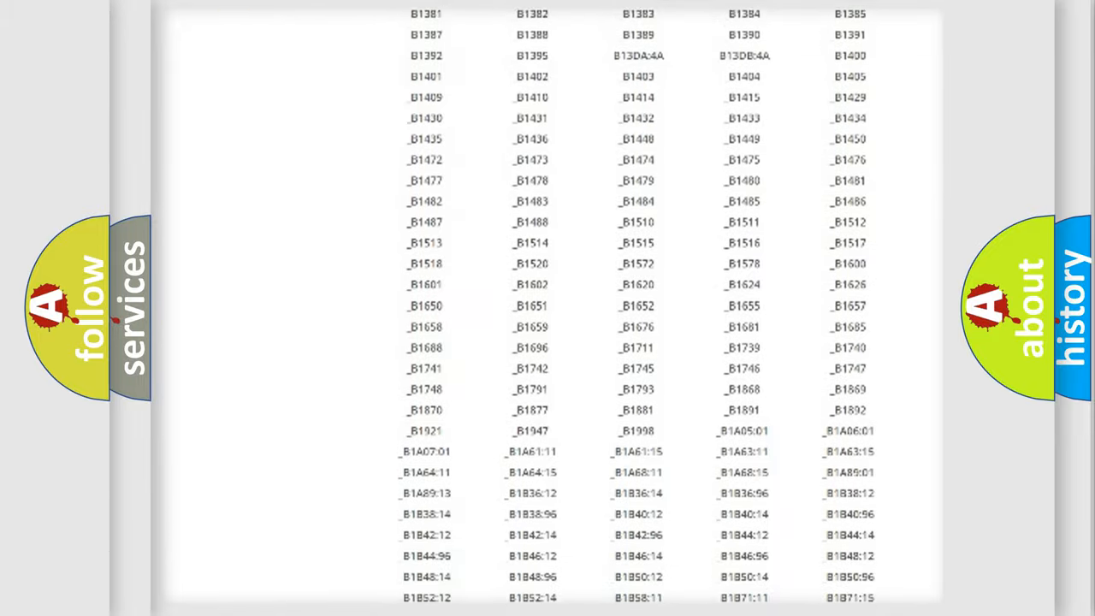